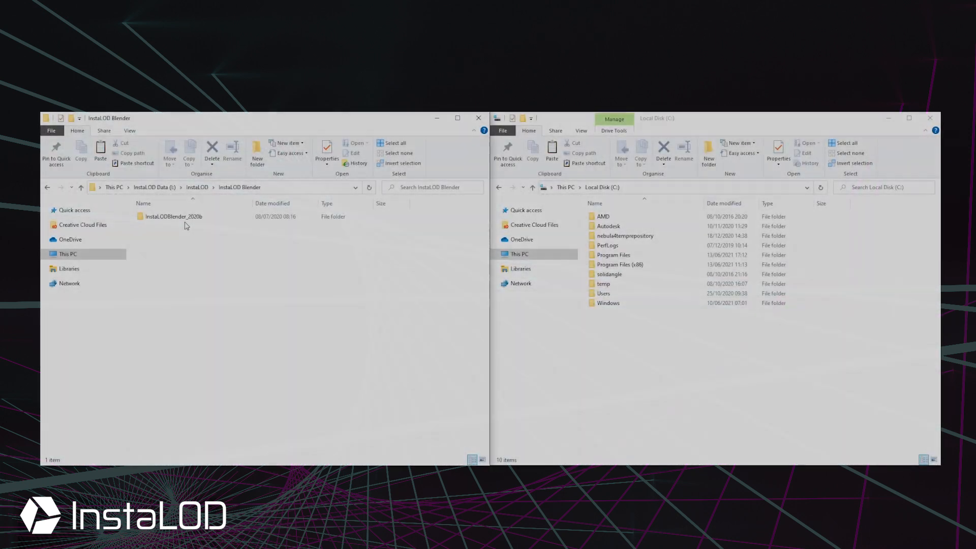
Browse to Blender 2.83's empty scripts\addons folder under AppData\Roaming\Blender Foundation.
{"action": "left_click", "coordinate": [173, 216]}
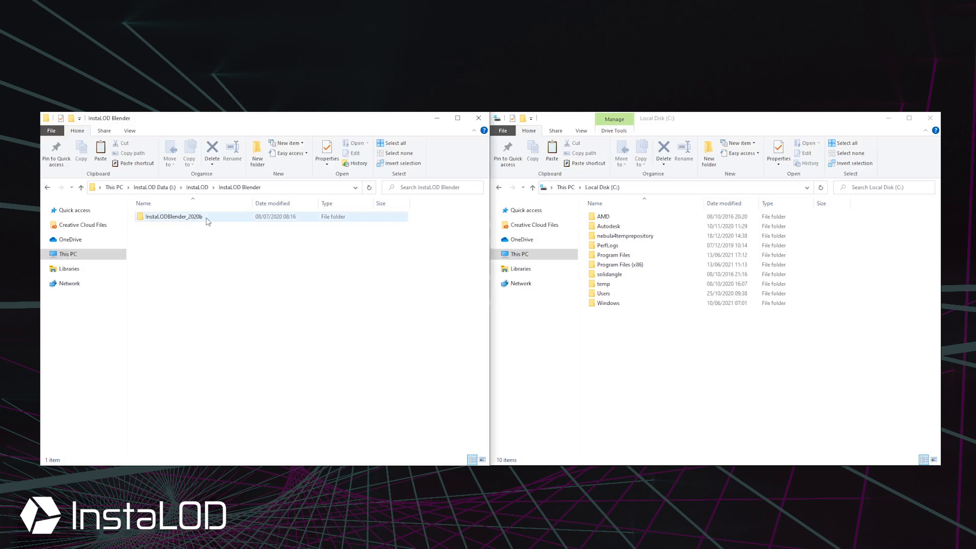
{"action": "mouse_move", "coordinate": [171, 215]}
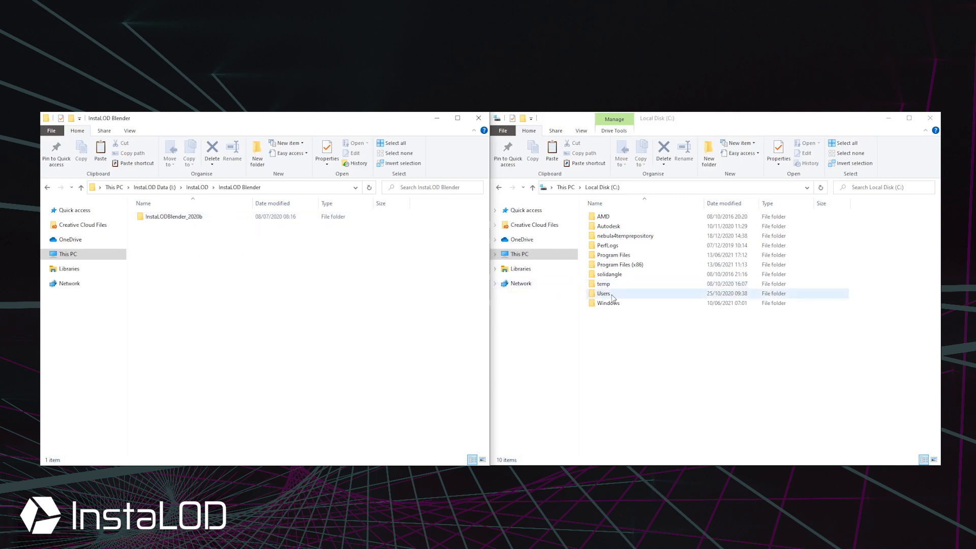
{"action": "double_click", "coordinate": [602, 292]}
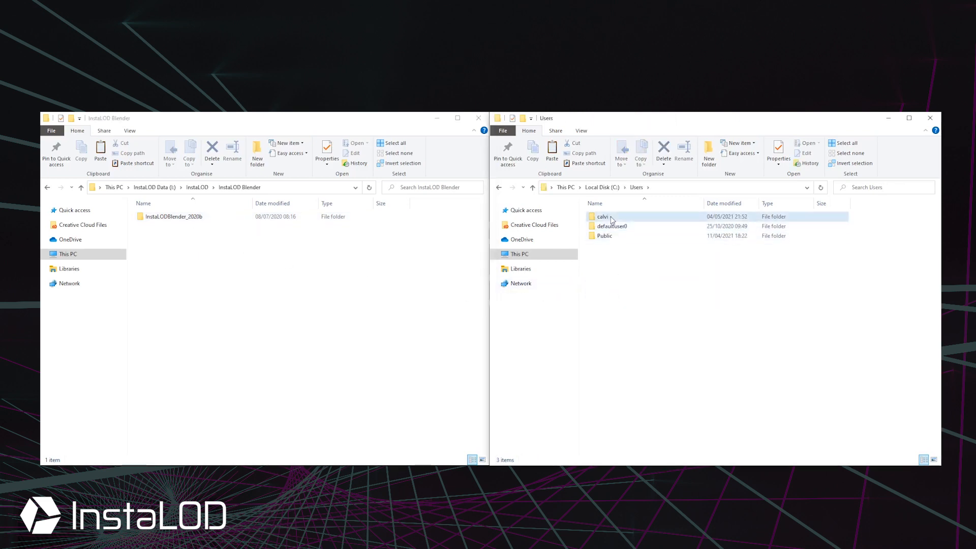
{"action": "double_click", "coordinate": [603, 216]}
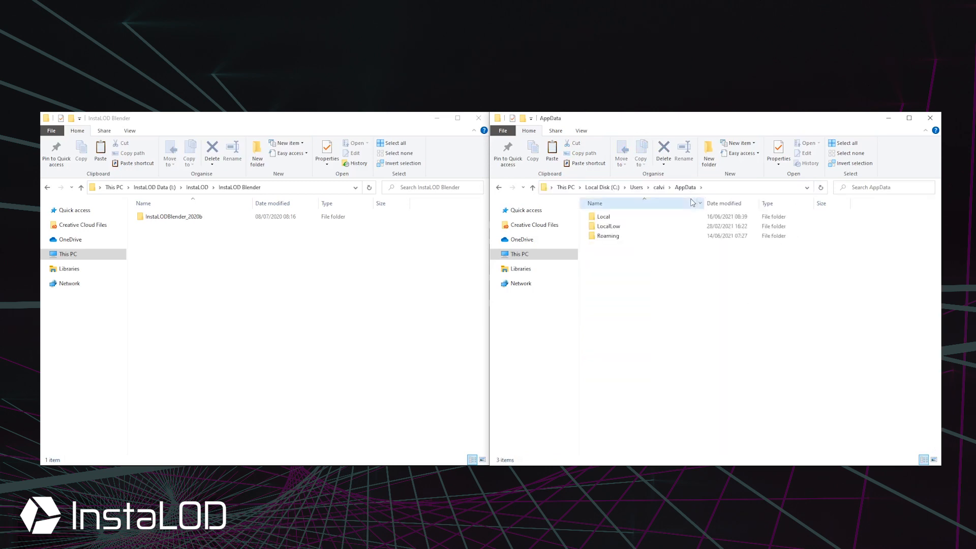
{"action": "double_click", "coordinate": [606, 235]}
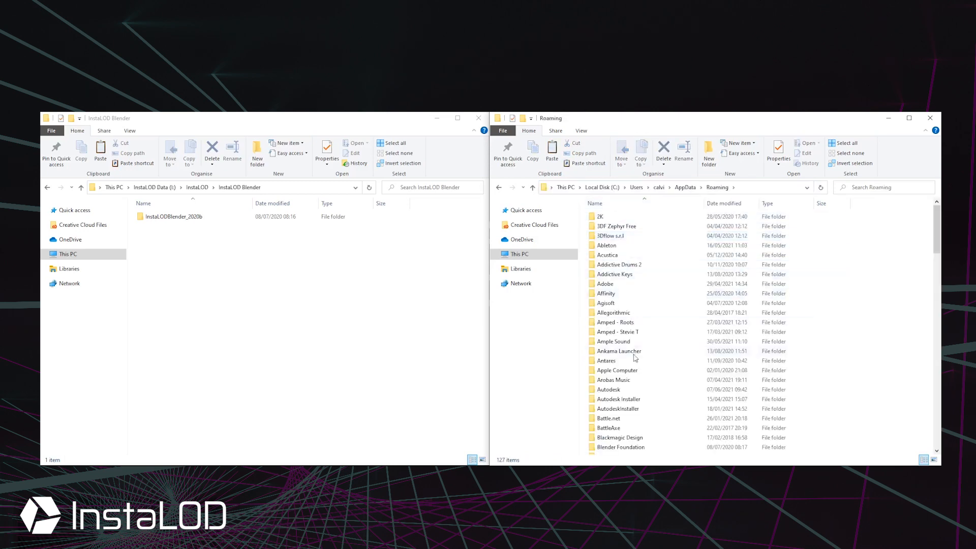
{"action": "double_click", "coordinate": [618, 447]}
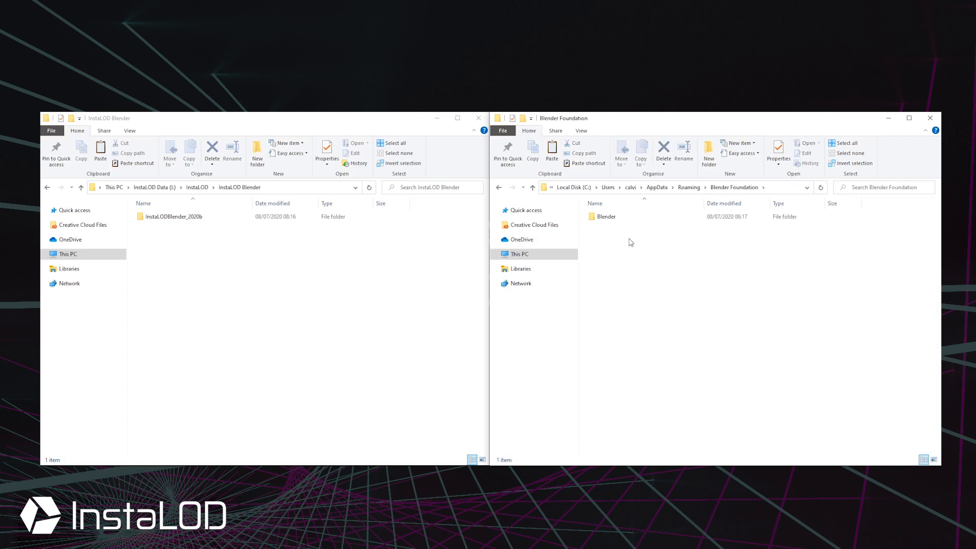
{"action": "double_click", "coordinate": [605, 216]}
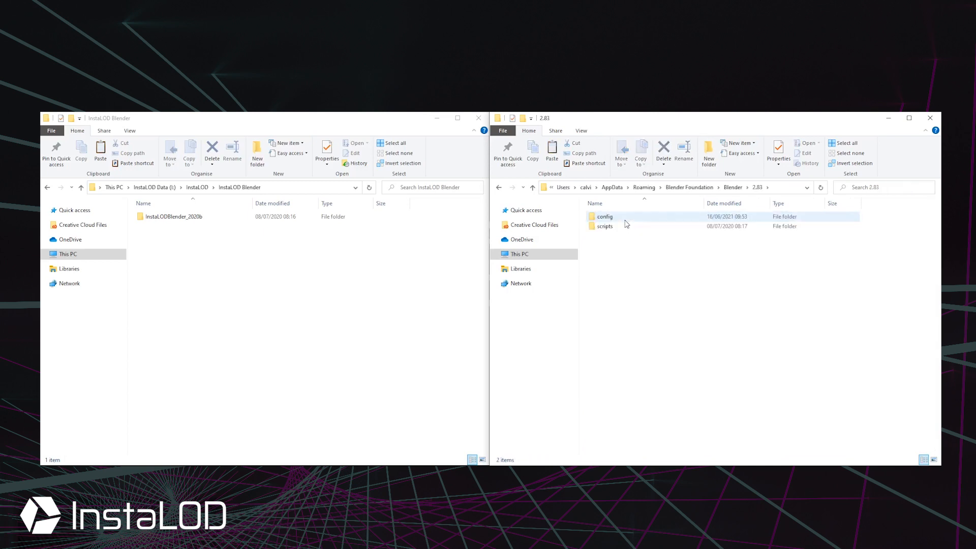
{"action": "double_click", "coordinate": [605, 226]}
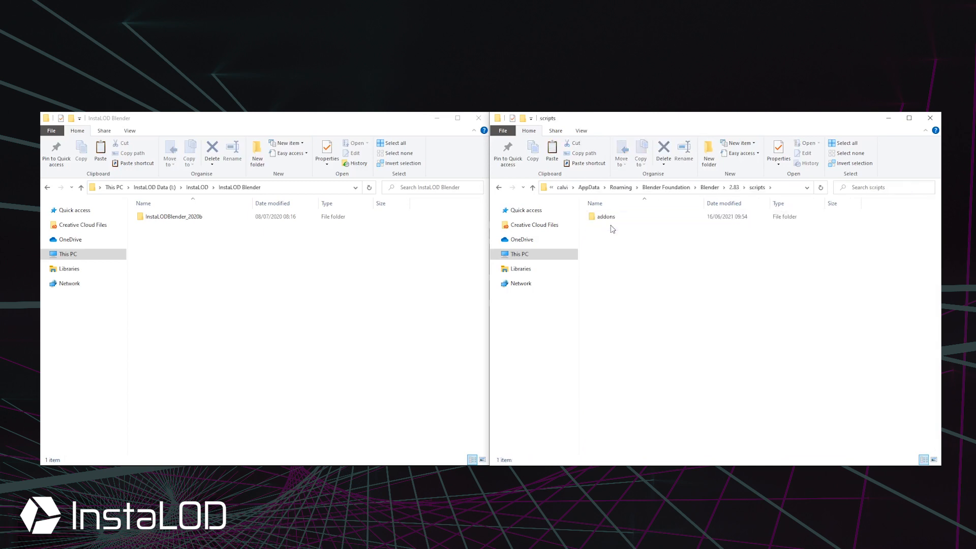
{"action": "double_click", "coordinate": [604, 215]}
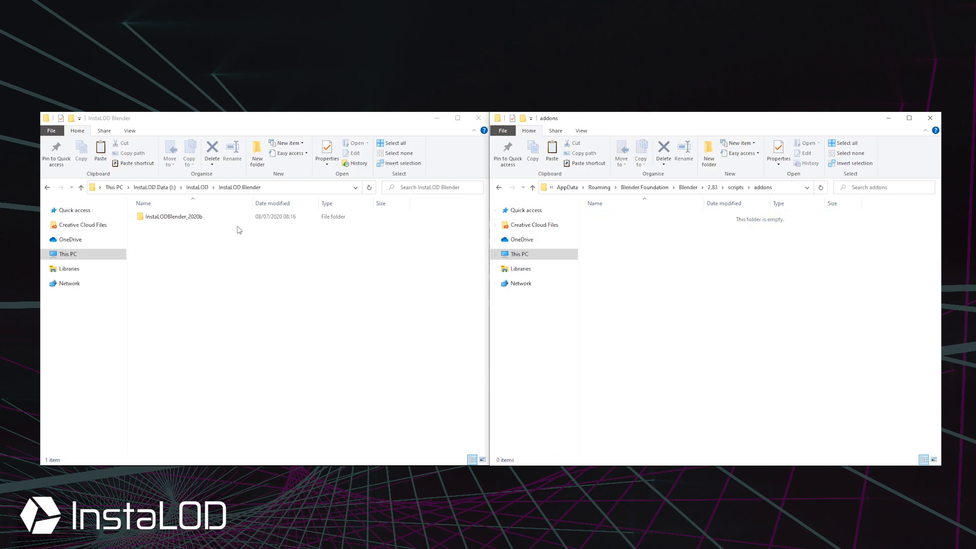
Show the InstaLODBlender_2020b\InstaLOD add-on files in the other window.
{"action": "double_click", "coordinate": [174, 215]}
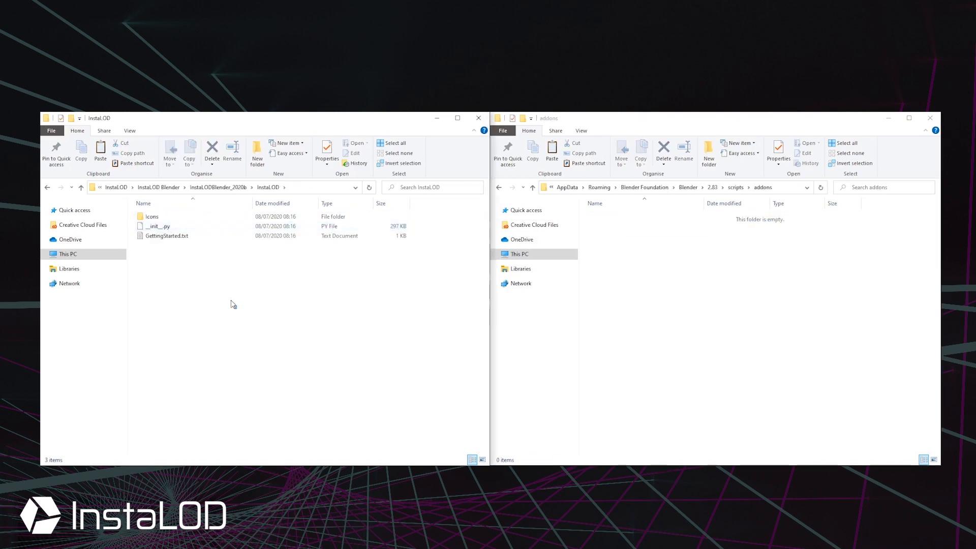
Copy Icons, __init__.py and GettingStarted.txt into addons, renaming __init__.py to InstaLOD.py.
{"action": "left_click", "coordinate": [551, 151]}
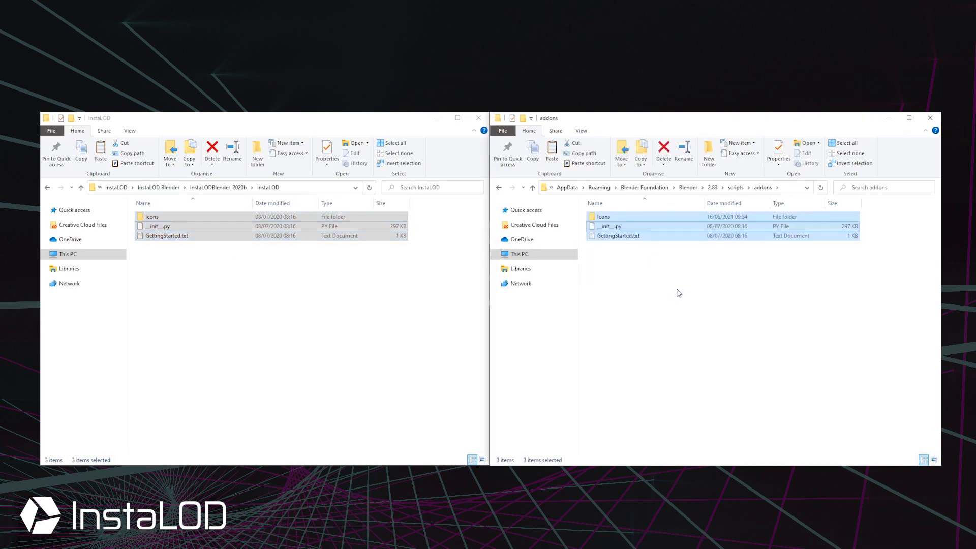
{"action": "left_click", "coordinate": [609, 225]}
{"action": "type", "text": "InstaLOD"}
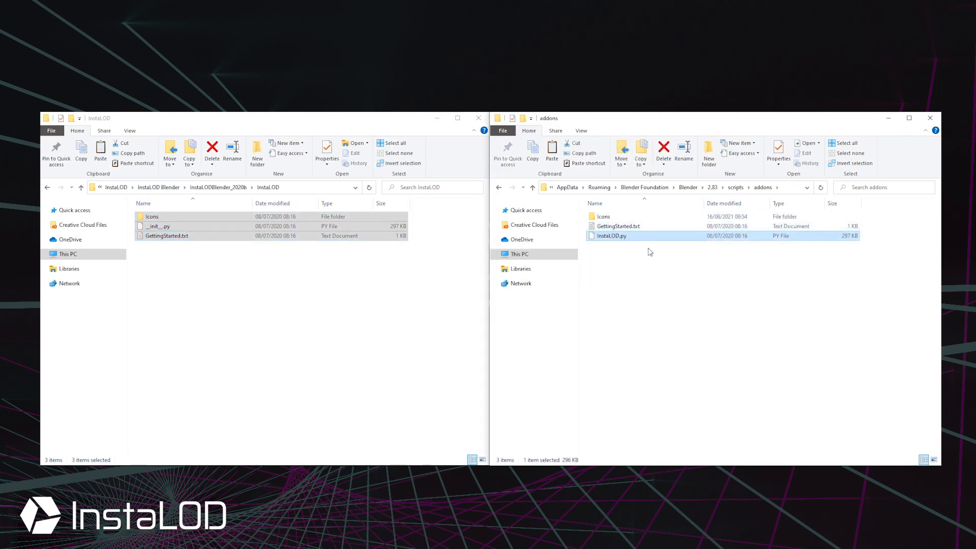
{"action": "left_click", "coordinate": [650, 251]}
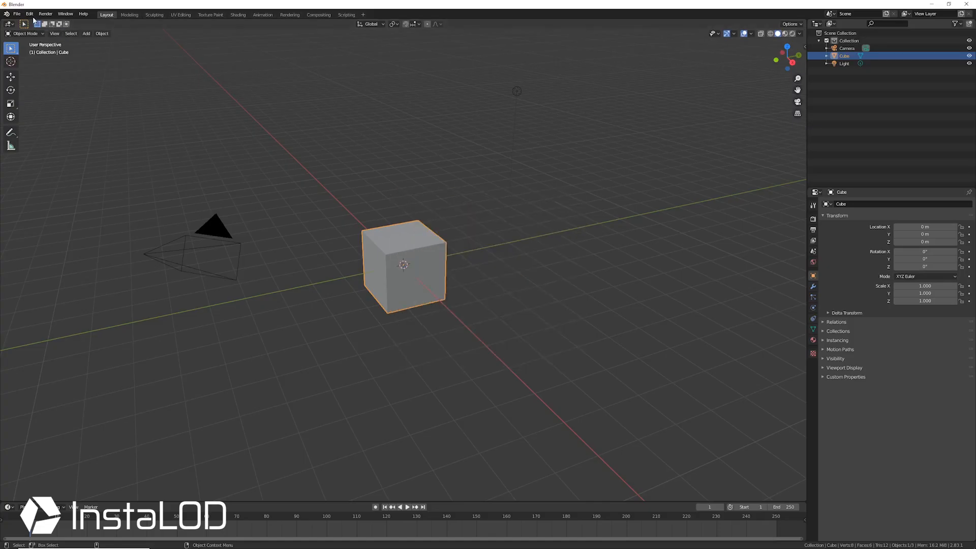
Enable the '3D View: InstaLOD for Blender' add-on found by searching 'Insta' in Preferences.
{"action": "left_click", "coordinate": [29, 13]}
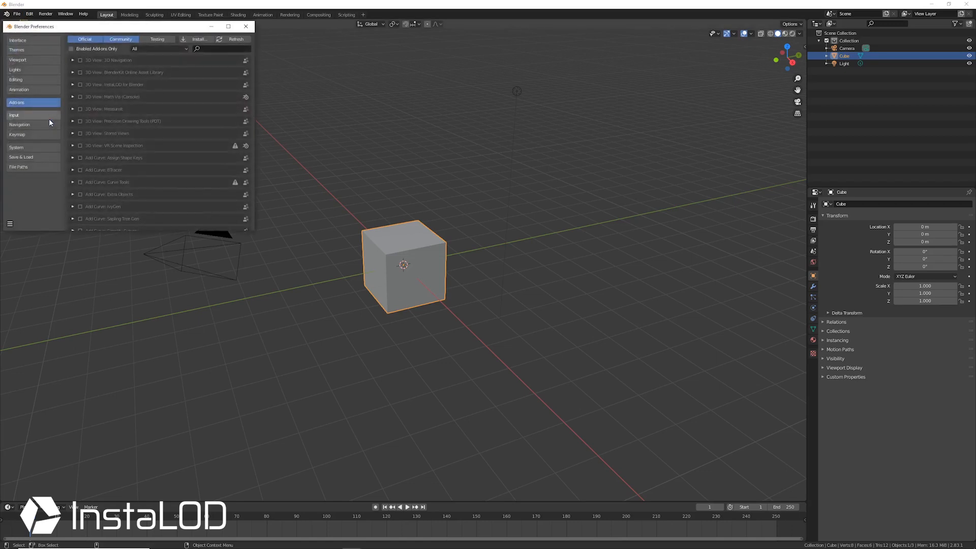
{"action": "type", "text": "Insta"}
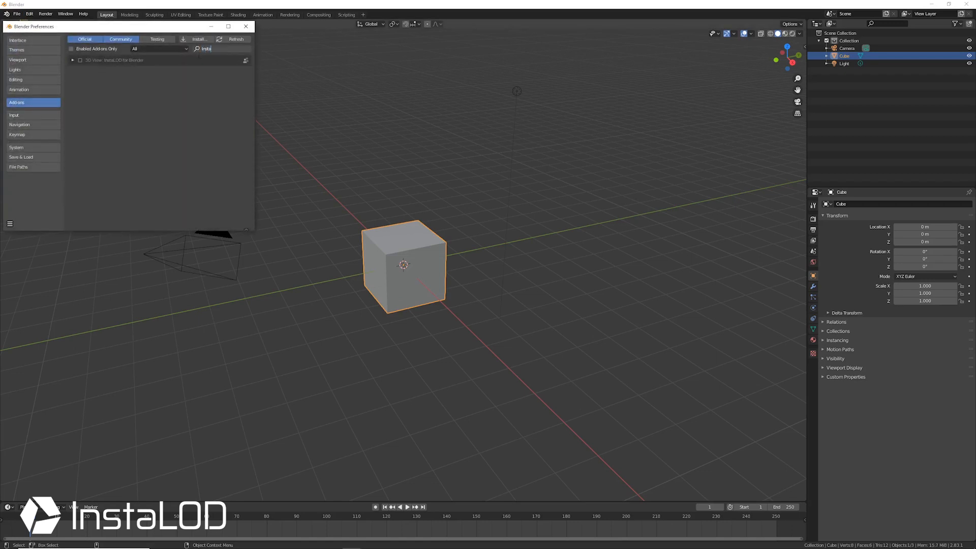
{"action": "left_click", "coordinate": [80, 60]}
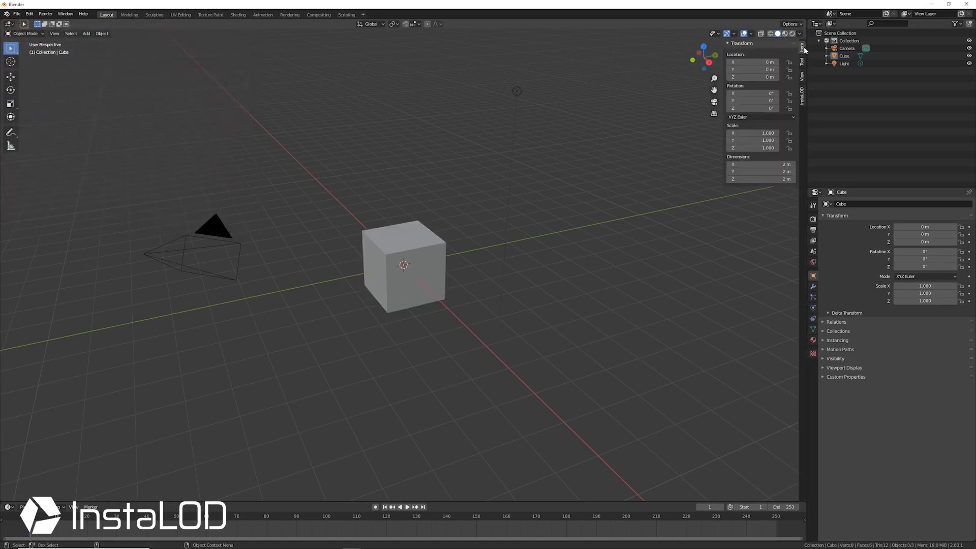
Point the InstaLOD Pipeline path to the 20210323_InstaLODPipeline2020b folder from the sidebar panel.
{"action": "left_click", "coordinate": [802, 94]}
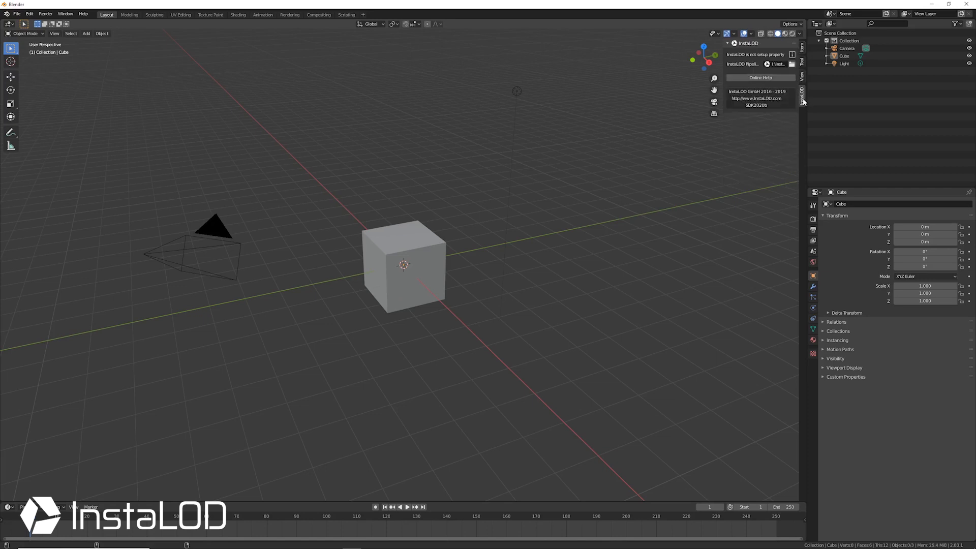
{"action": "left_click", "coordinate": [791, 64]}
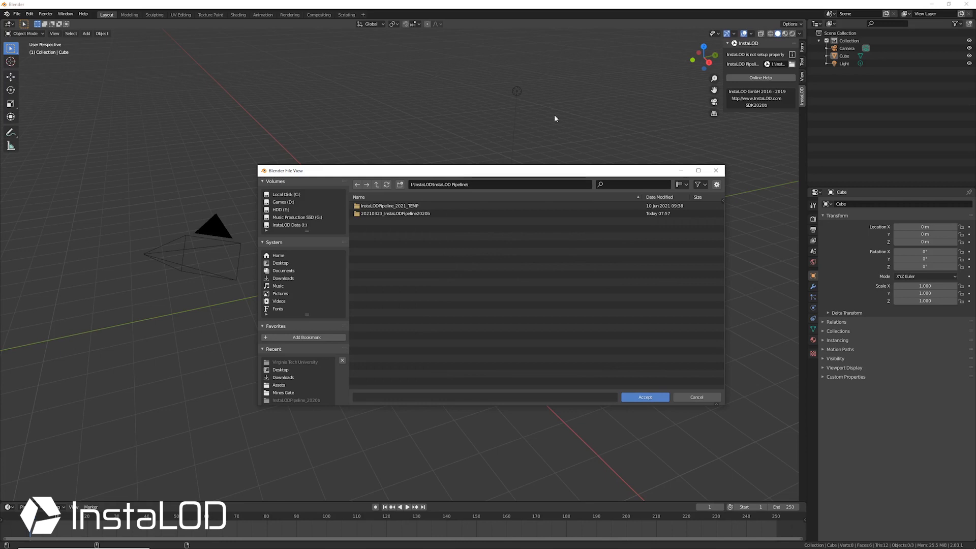
{"action": "left_click", "coordinate": [395, 213]}
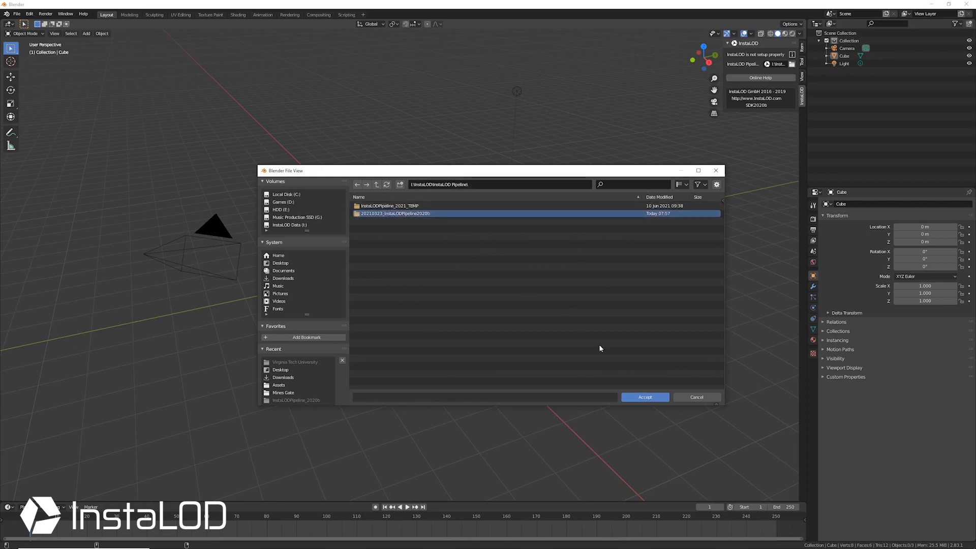
{"action": "double_click", "coordinate": [396, 212]}
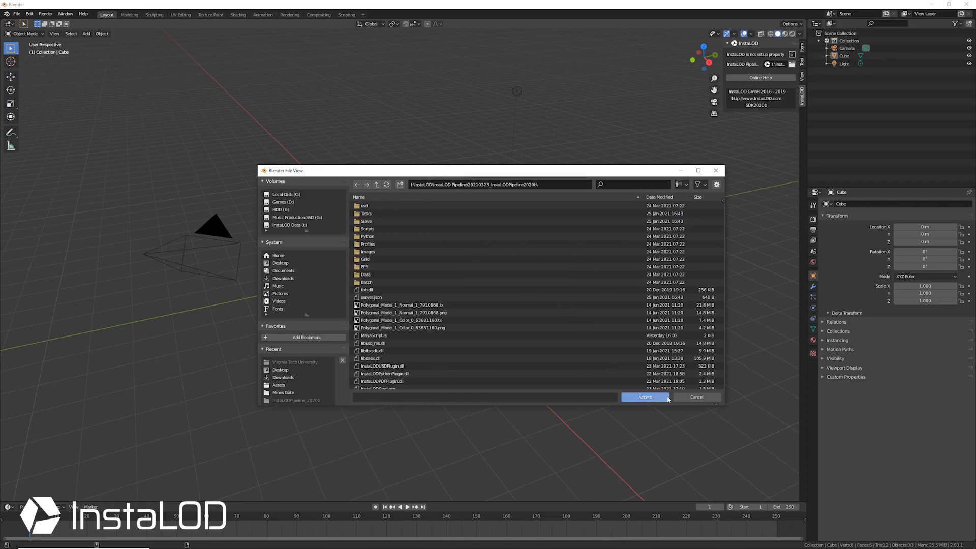
{"action": "left_click", "coordinate": [645, 397]}
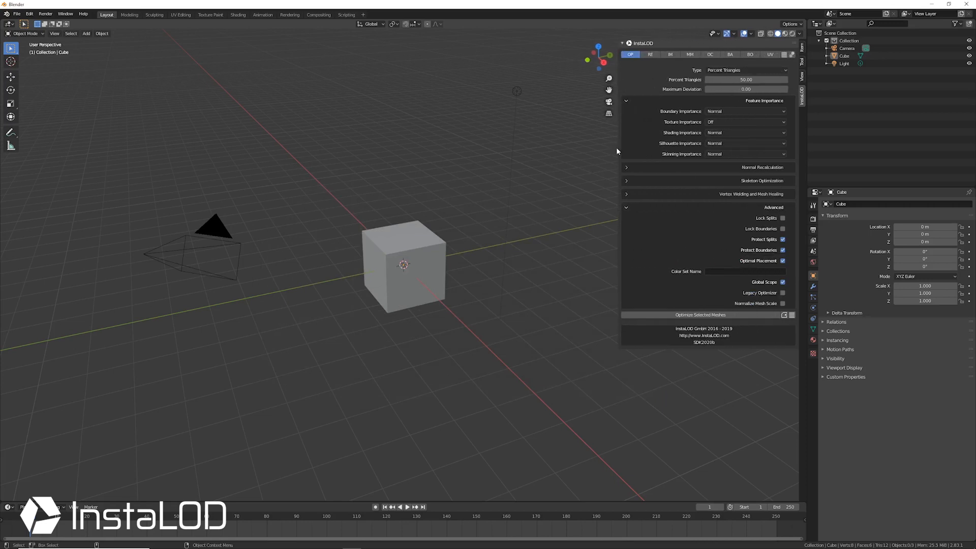
{"action": "mouse_move", "coordinate": [415, 151]}
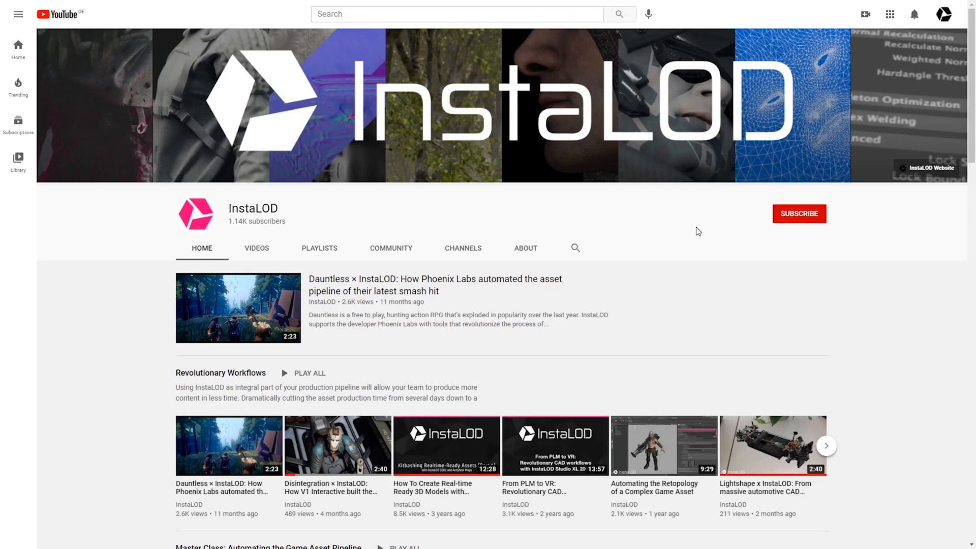
Visit the InstaLOD YouTube channel, follow InstaLOD on Twitter and scroll the website to workflow integrations.
{"action": "left_click", "coordinate": [799, 214]}
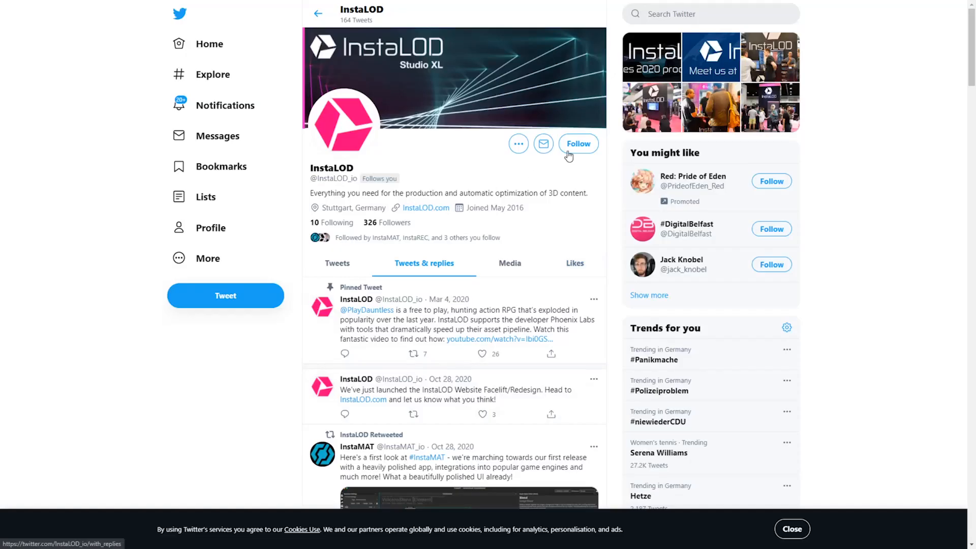
{"action": "left_click", "coordinate": [577, 144]}
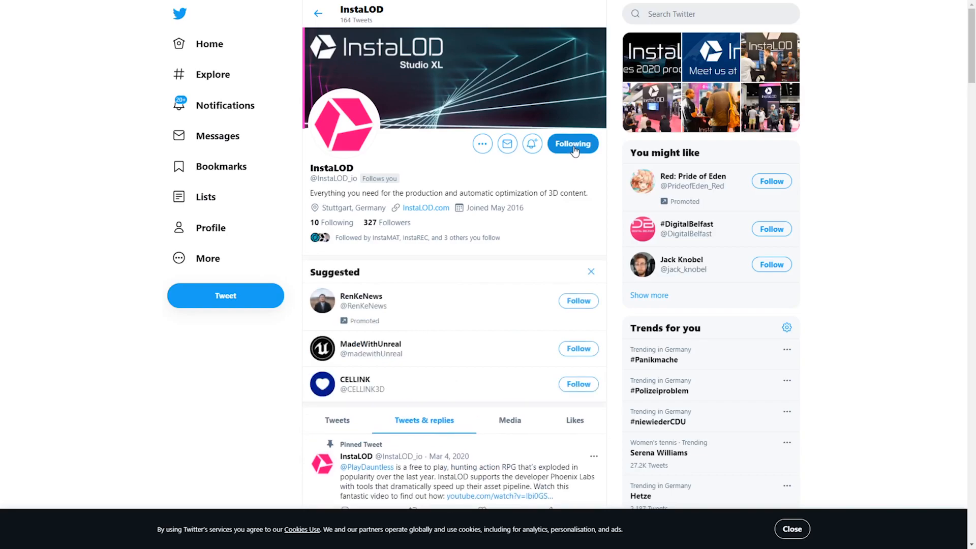
{"action": "left_click", "coordinate": [426, 208]}
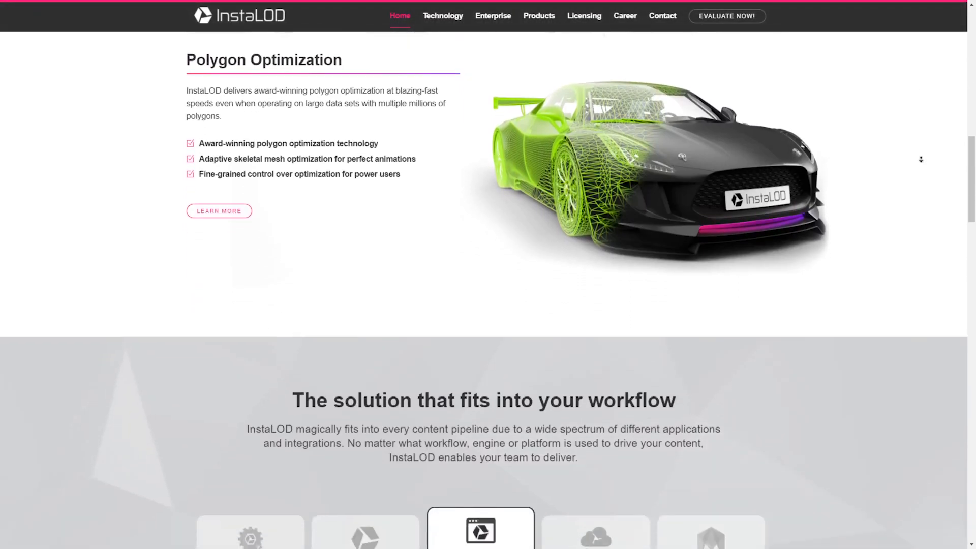
{"action": "scroll", "scroll_direction": "down", "scroll_amount": 3}
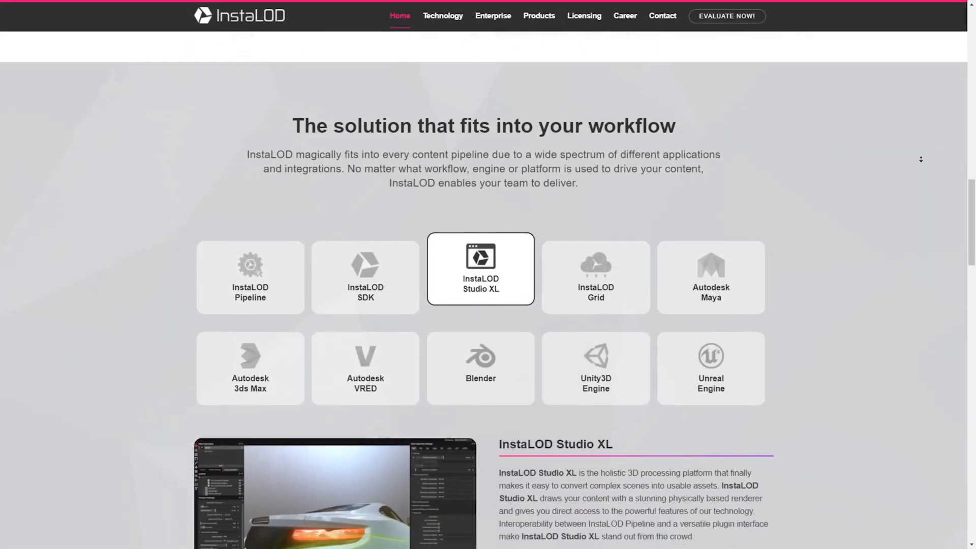